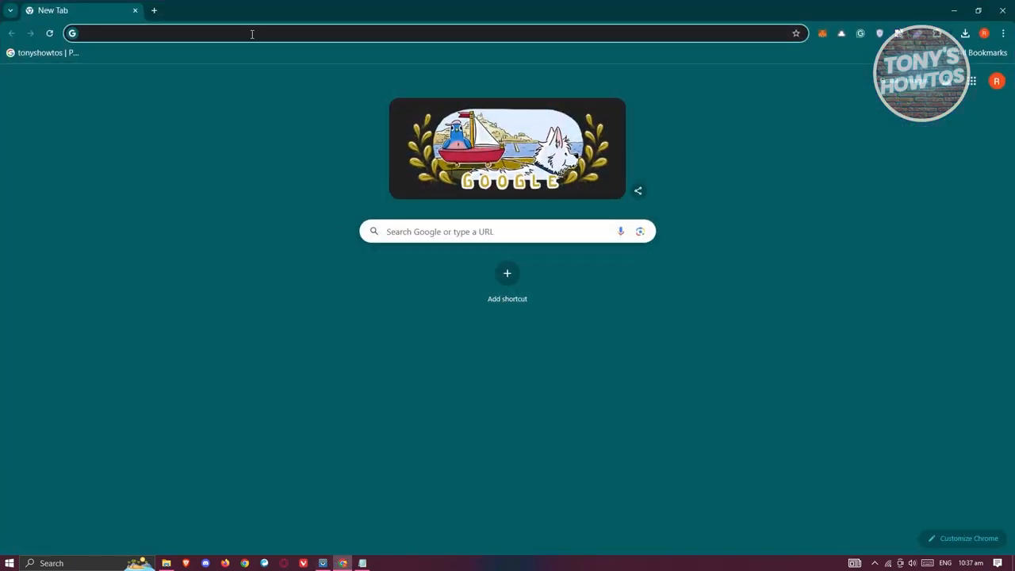
- Search Google for 'adobe help center'
type("adobe help center")
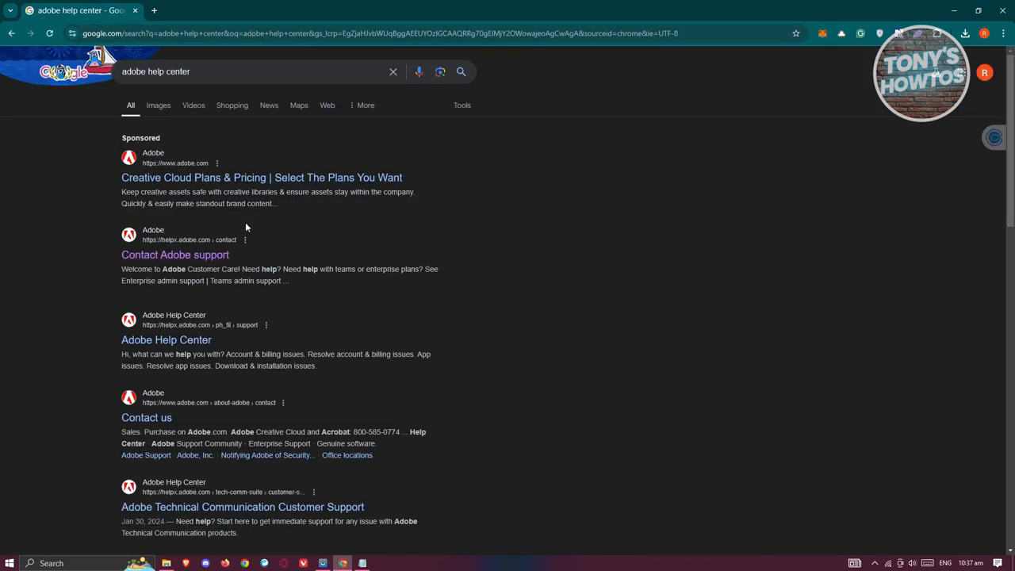
mouse_move(213, 255)
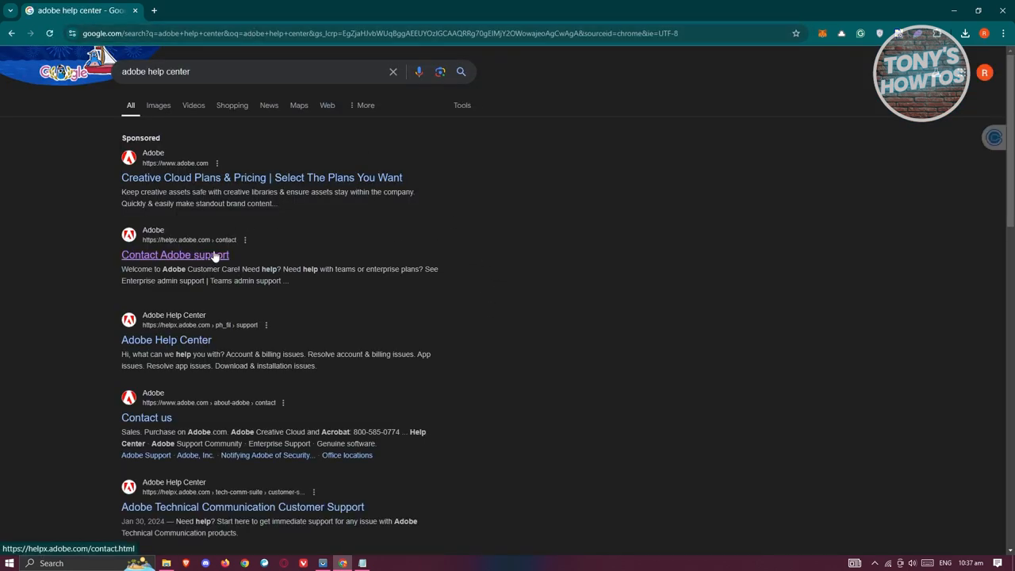
- Go to the Contact Adobe support page and start the virtual assistant chat
left_click(174, 254)
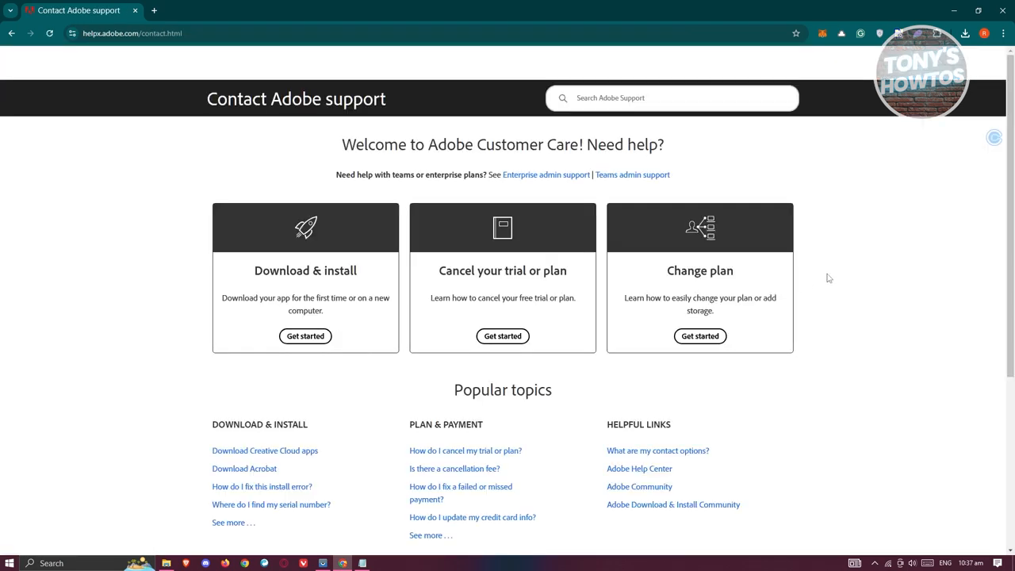
scroll("down", 3)
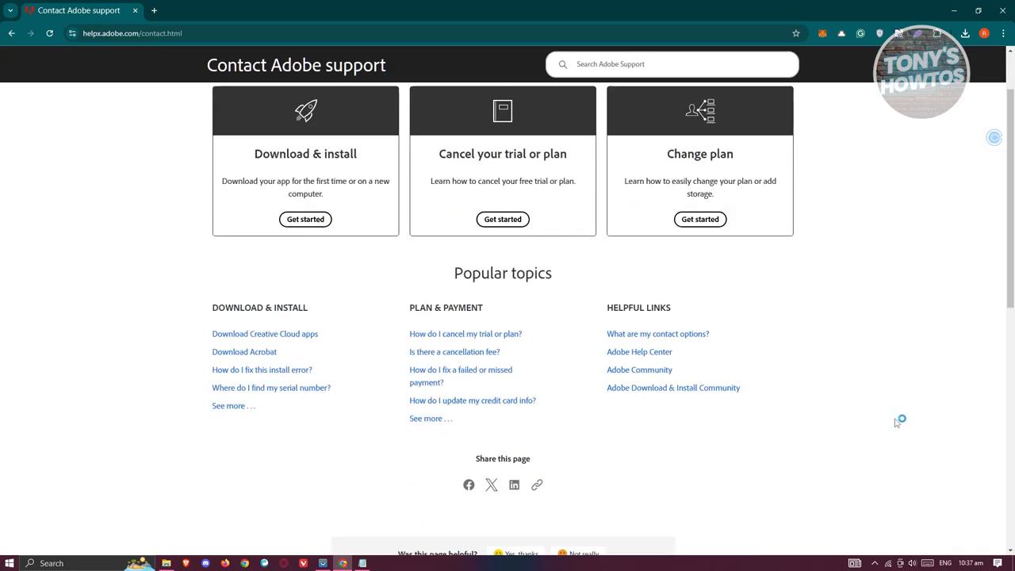
scroll("down", 3)
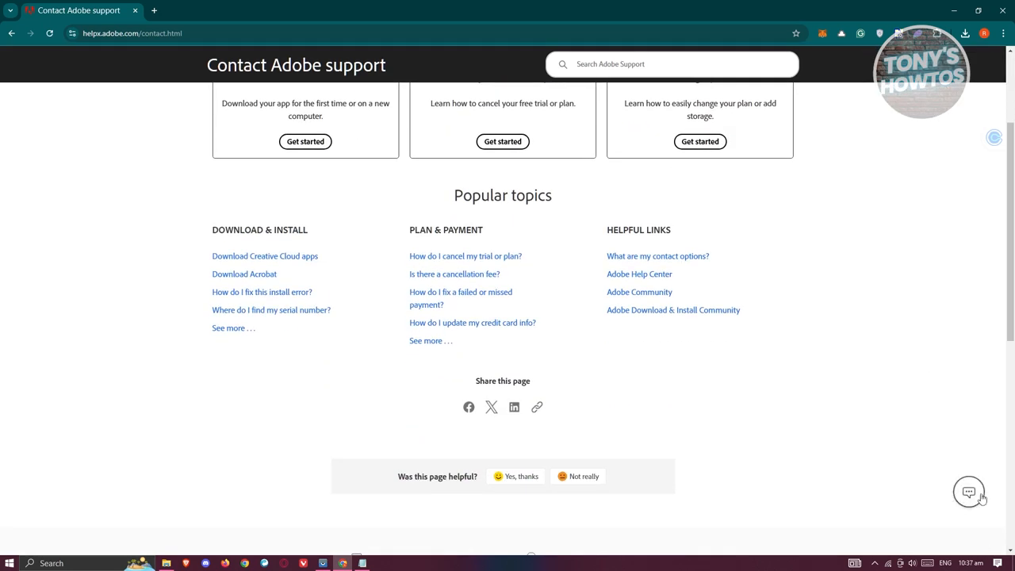
mouse_move(969, 492)
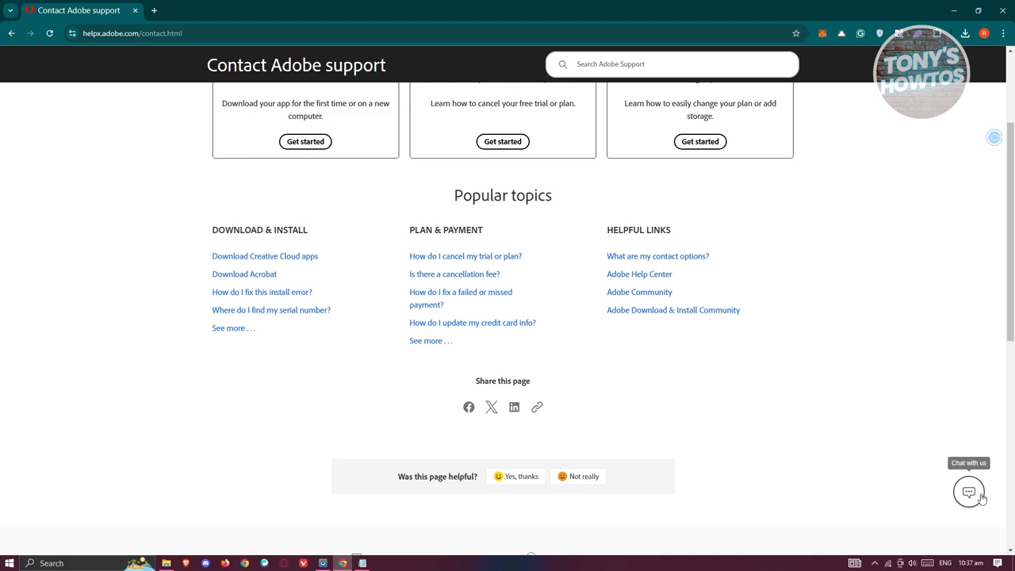
left_click(970, 492)
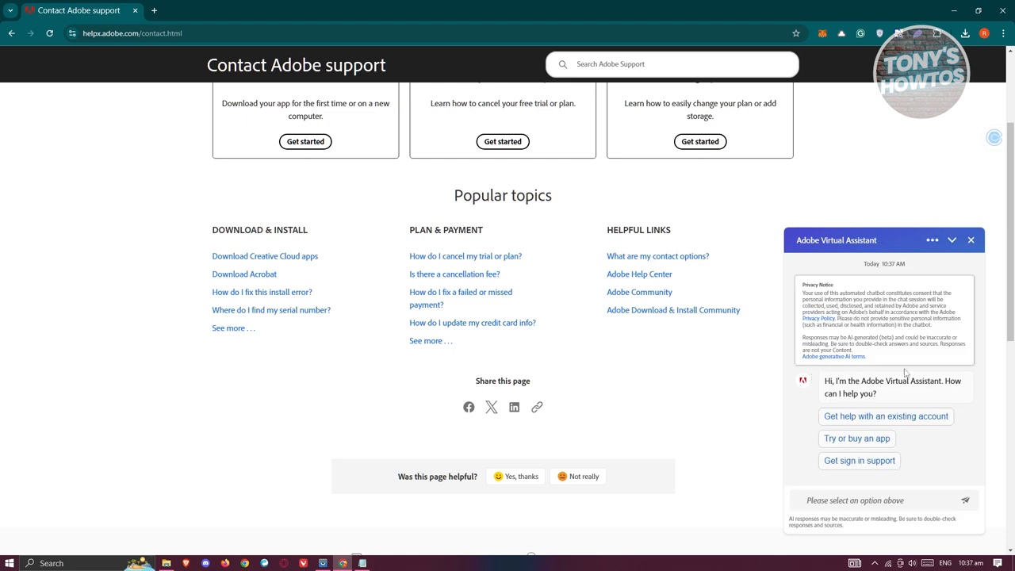
mouse_move(850, 474)
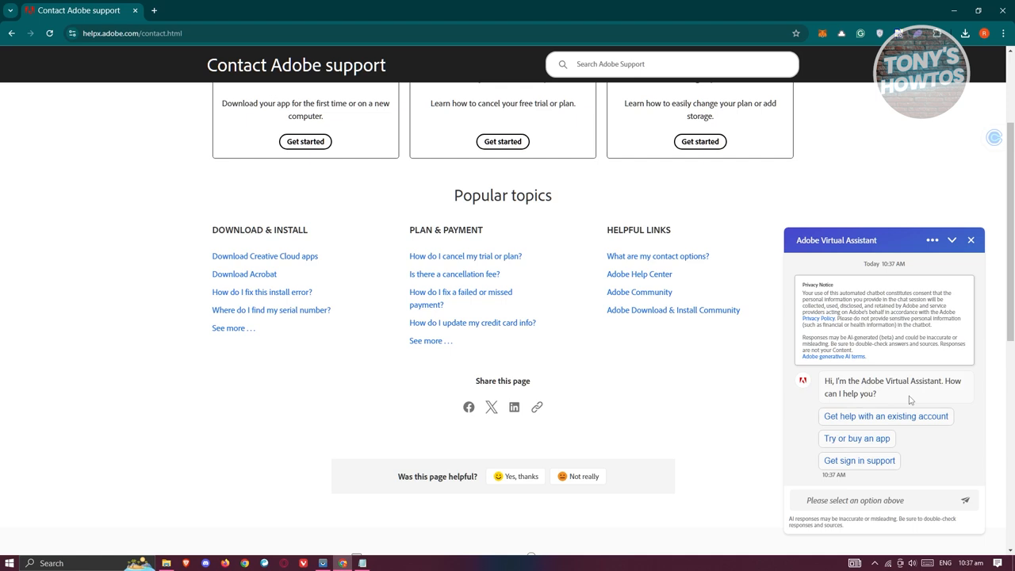
- Choose 'Try or buy an app' in the Adobe Virtual Assistant chat
left_click(856, 438)
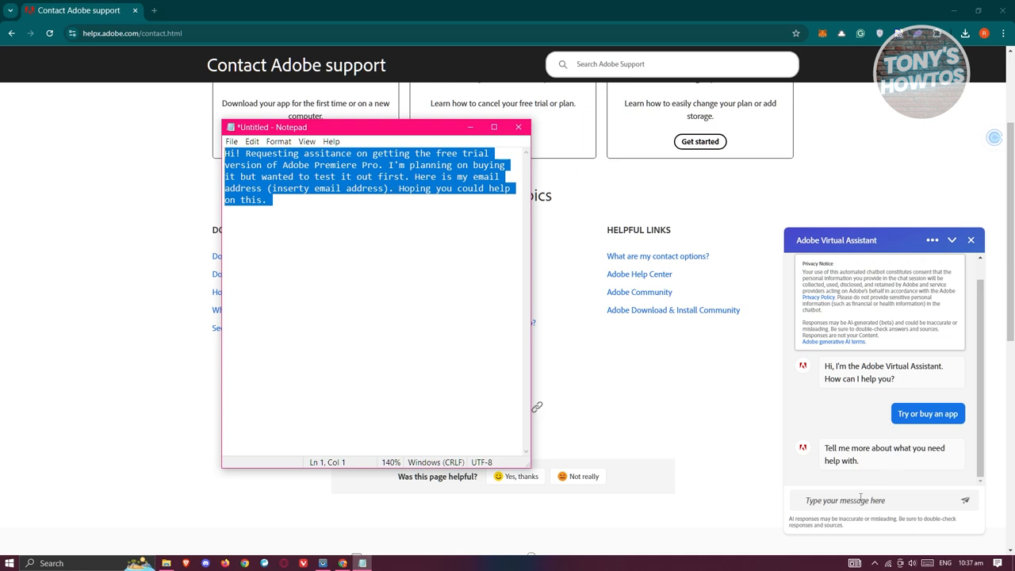
- Copy the drafted Premiere Pro free-trial request from Notepad
right_click(872, 500)
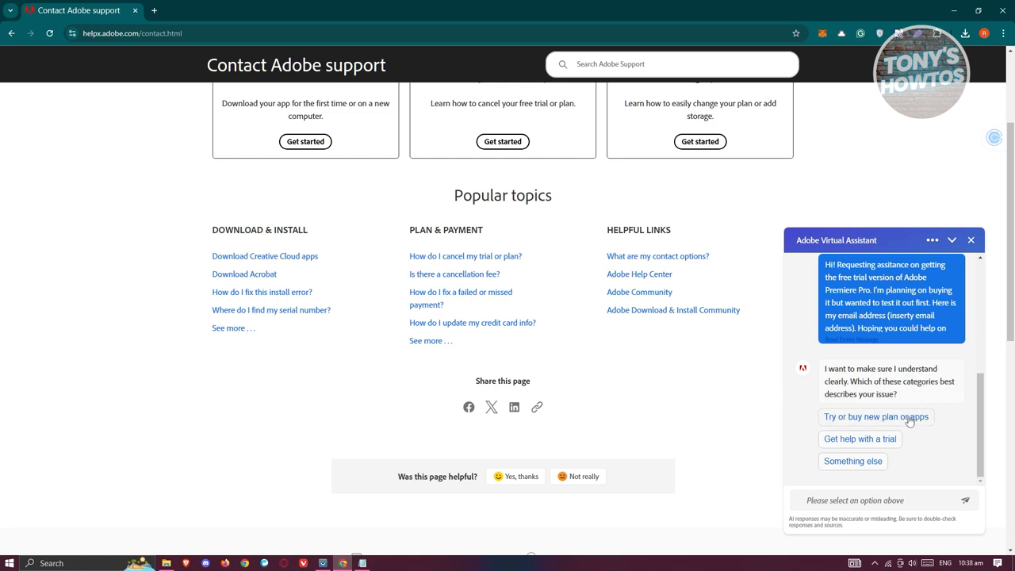
- Choose 'Try or buy new plan or apps' so the assistant offers a live agent
left_click(875, 416)
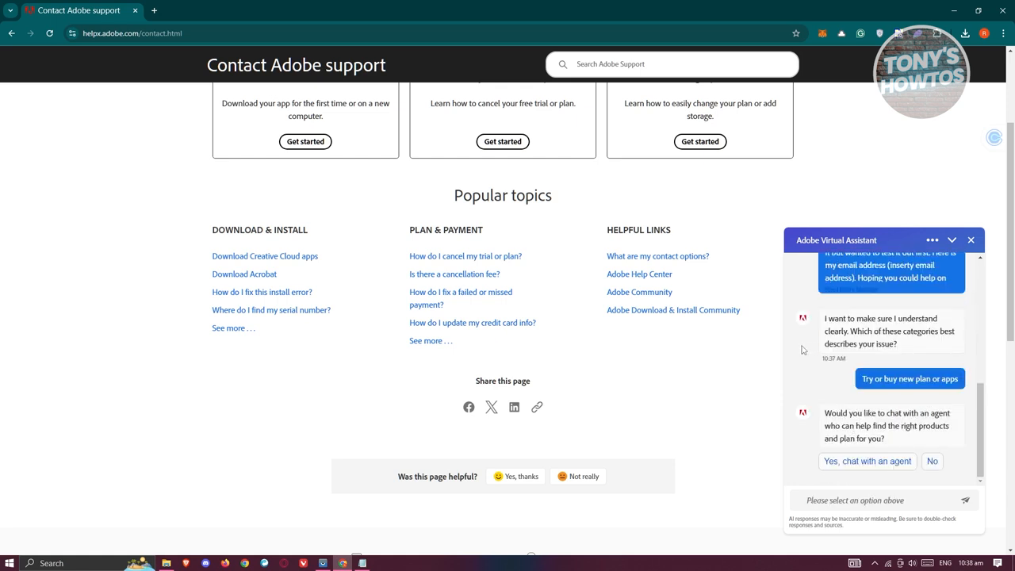
mouse_move(722, 452)
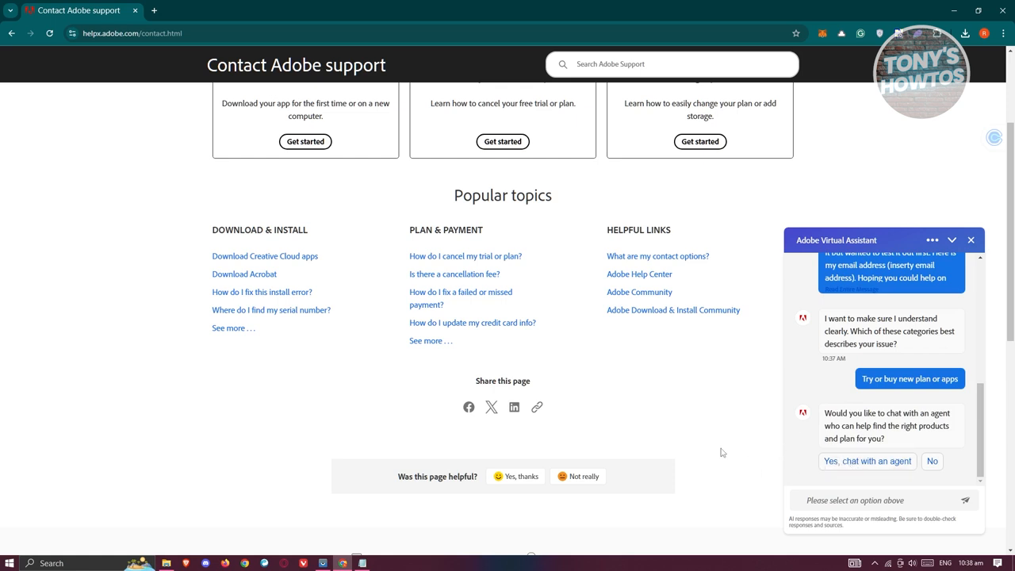
mouse_move(730, 446)
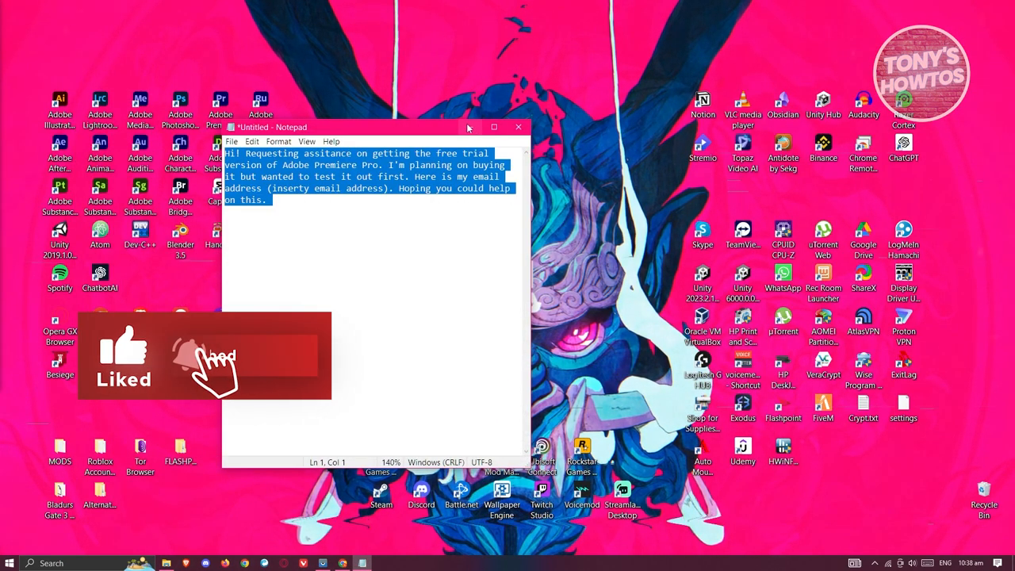
- Close the Notepad request note, leaving the desktop showing
left_click(518, 127)
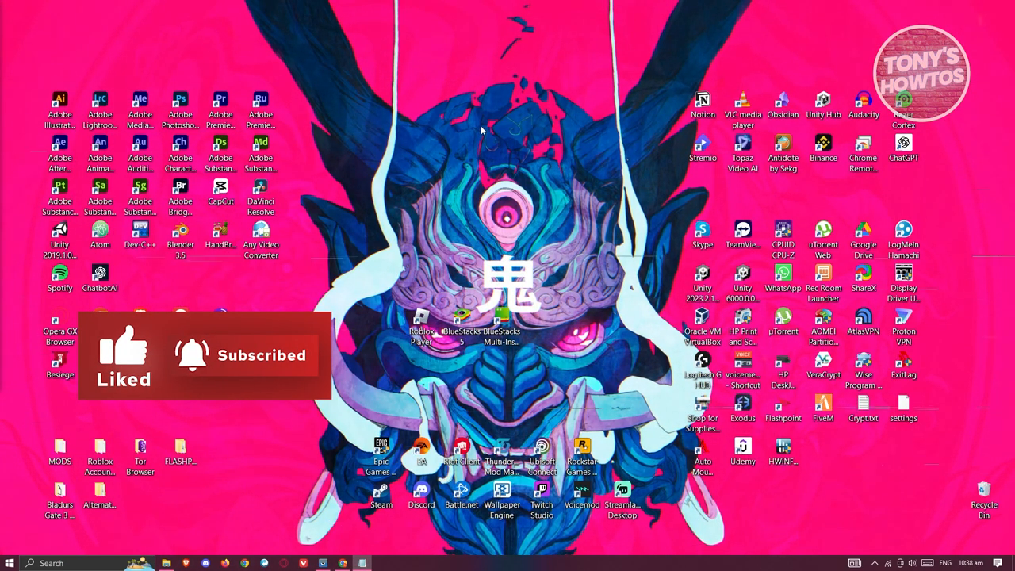